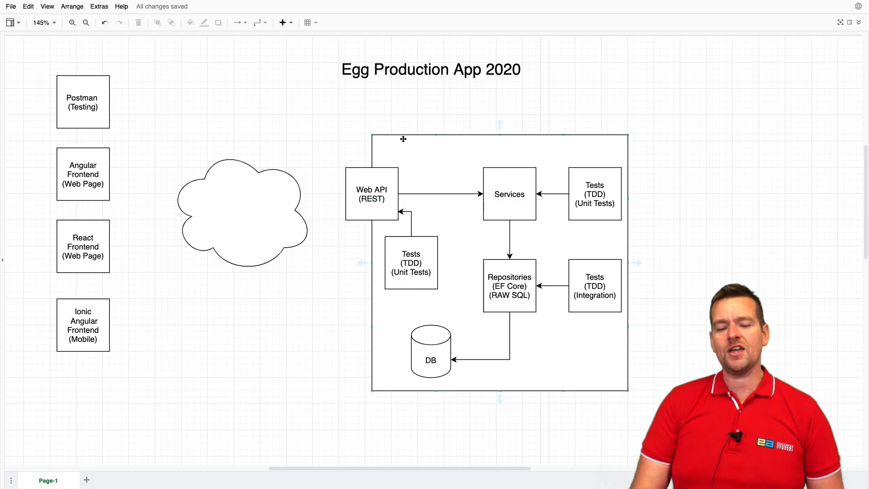
left_click(756, 183)
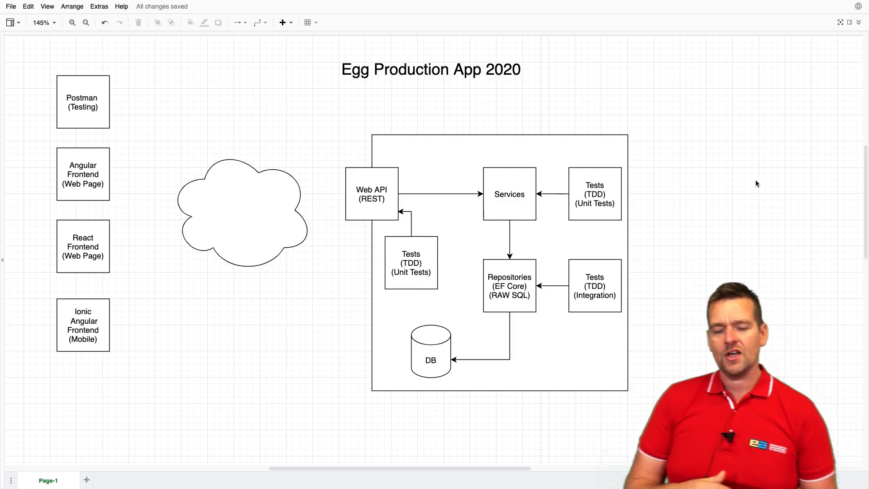
left_click(83, 325)
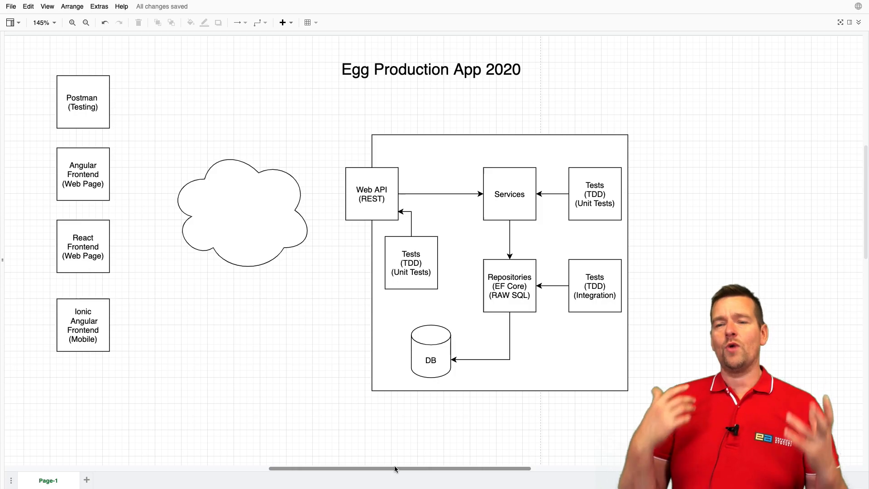
left_click(240, 209)
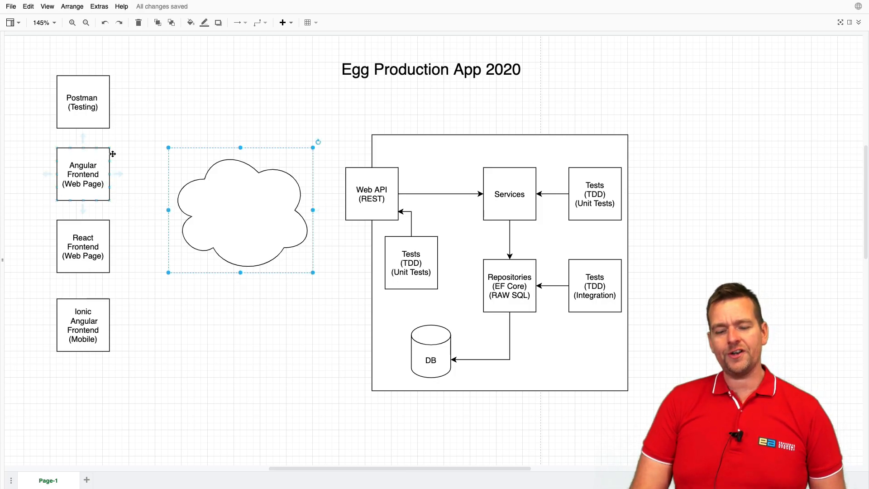
left_click(83, 175)
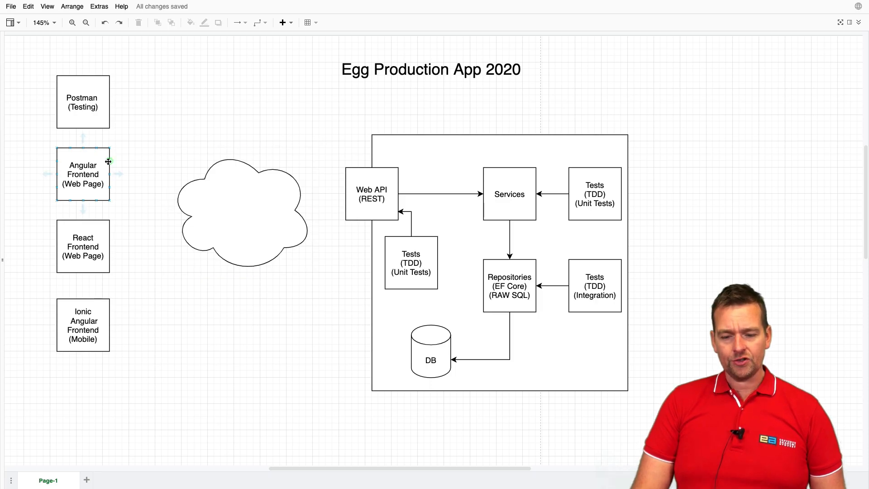
left_click_drag(109, 174, 177, 196)
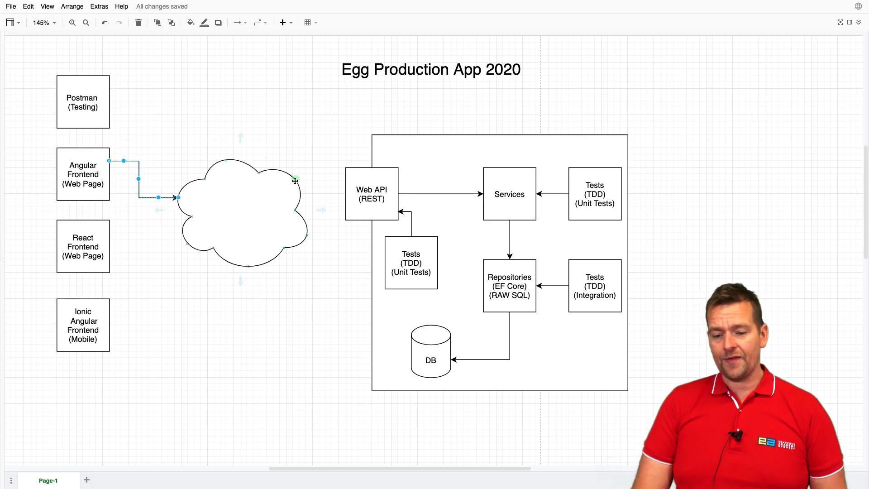
left_click_drag(295, 181, 343, 194)
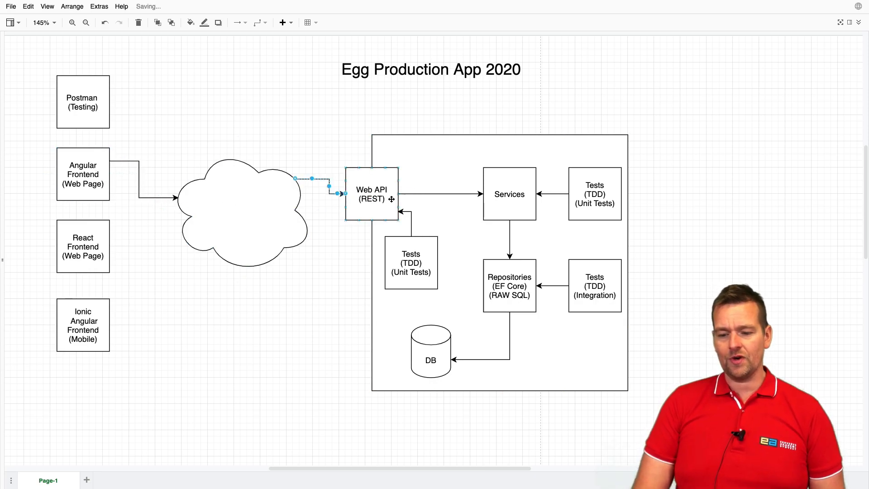
left_click(510, 194)
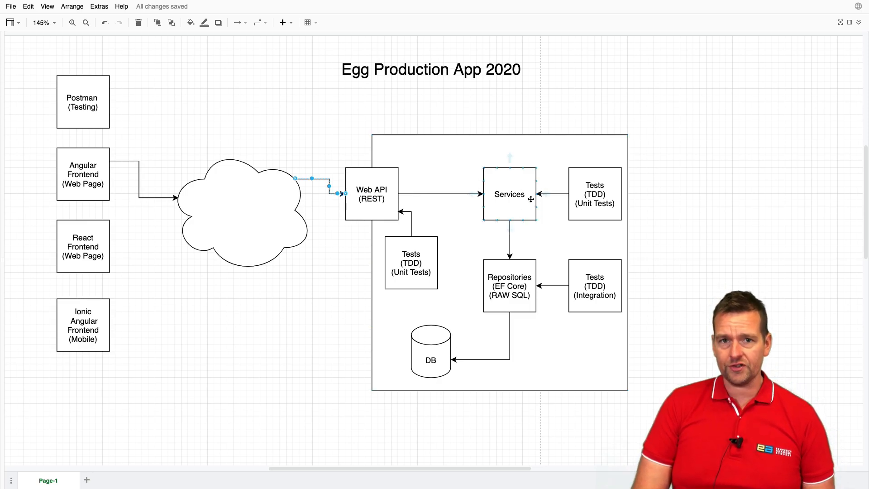
left_click(494, 135)
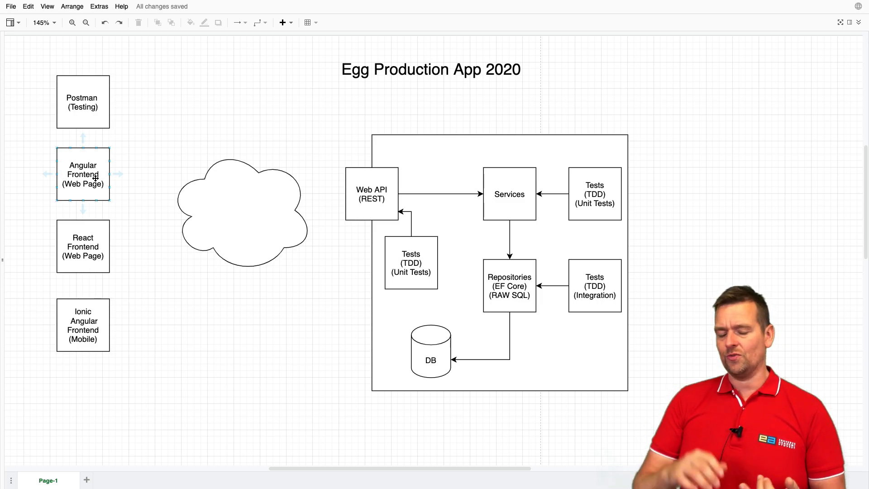
left_click(530, 96)
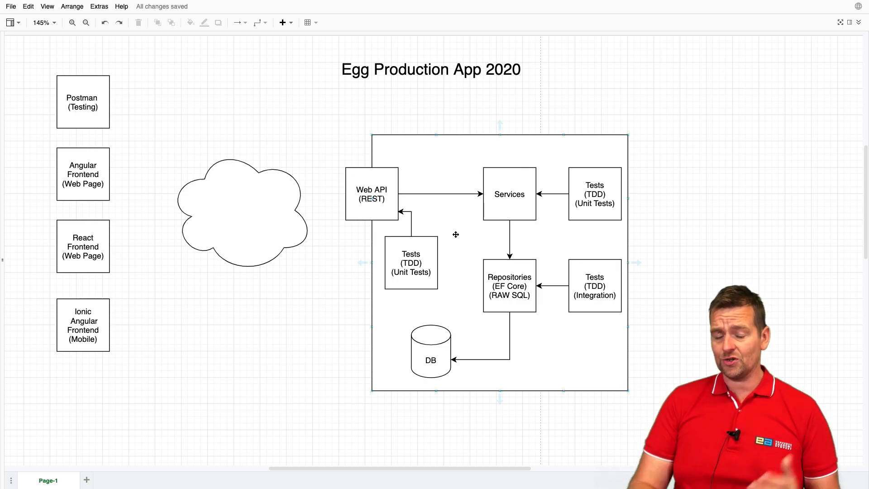
left_click(508, 286)
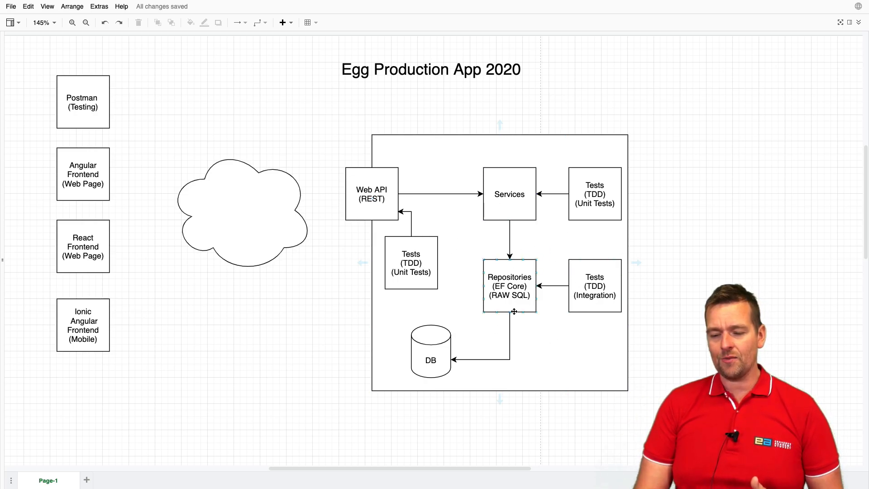
left_click(83, 247)
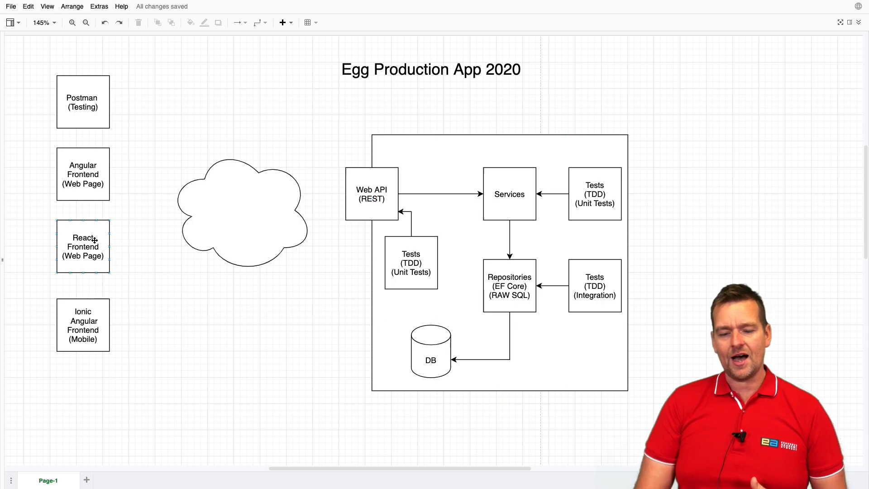
left_click(83, 174)
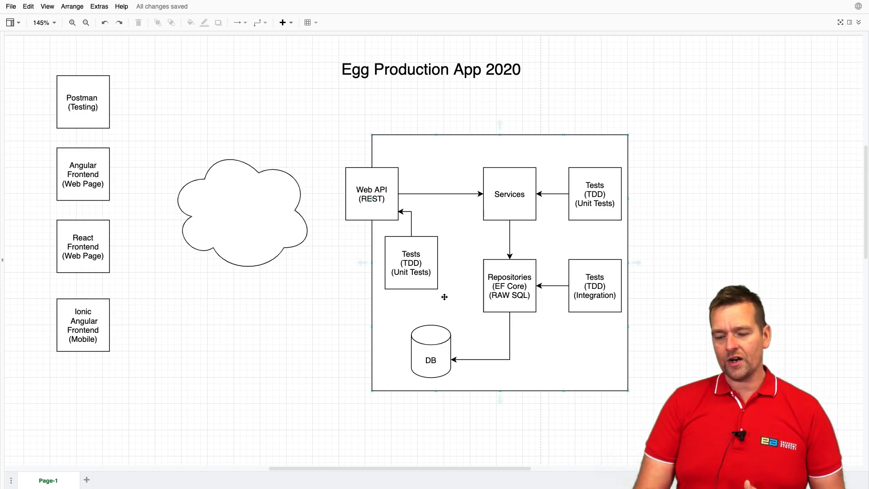
left_click(411, 264)
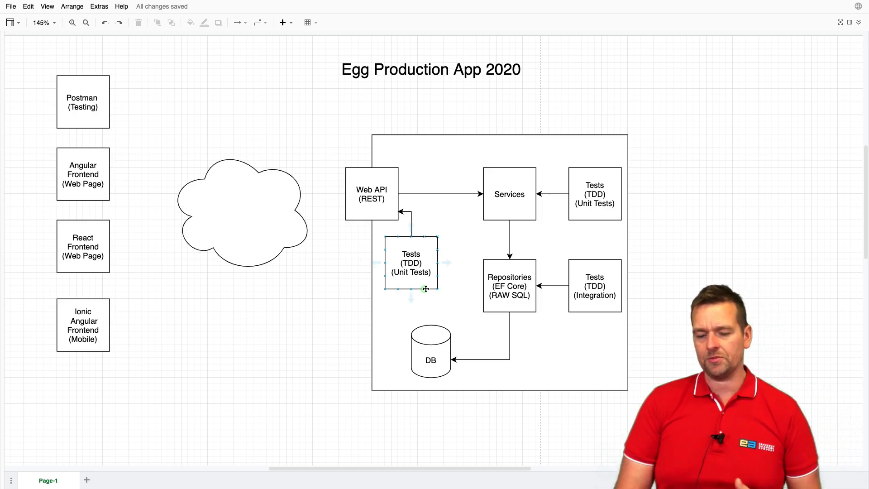
left_click(594, 285)
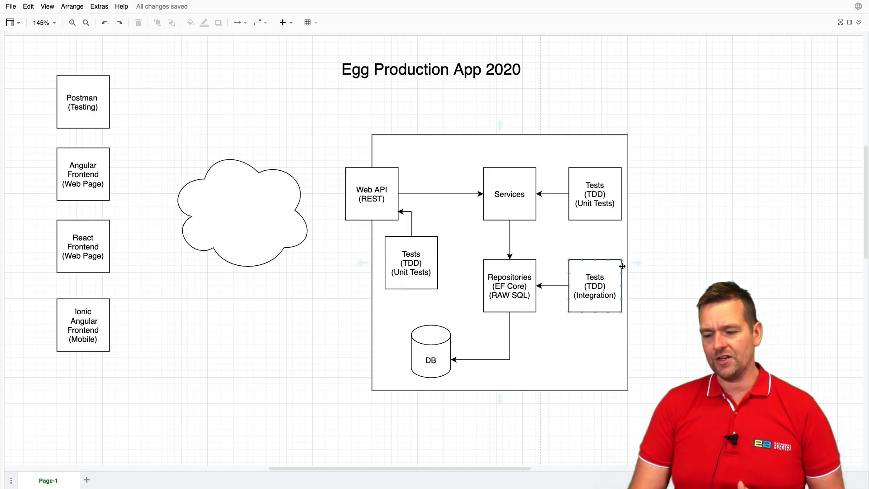
left_click(594, 194)
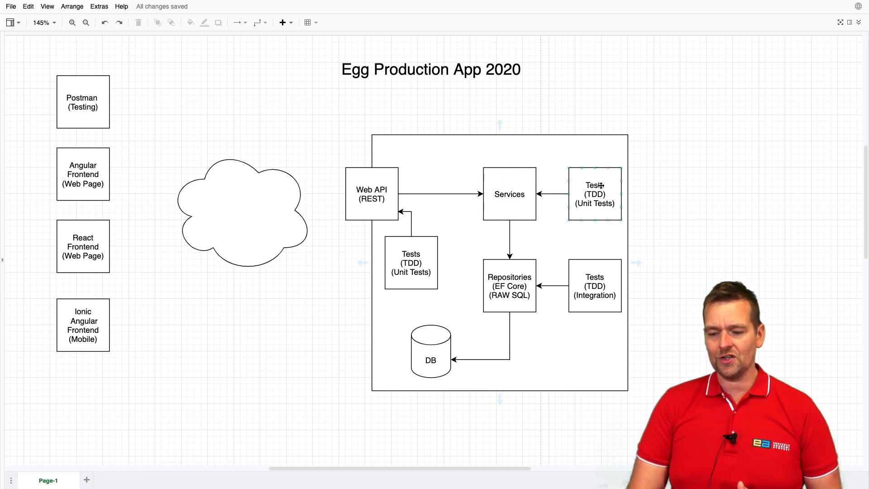
left_click(690, 214)
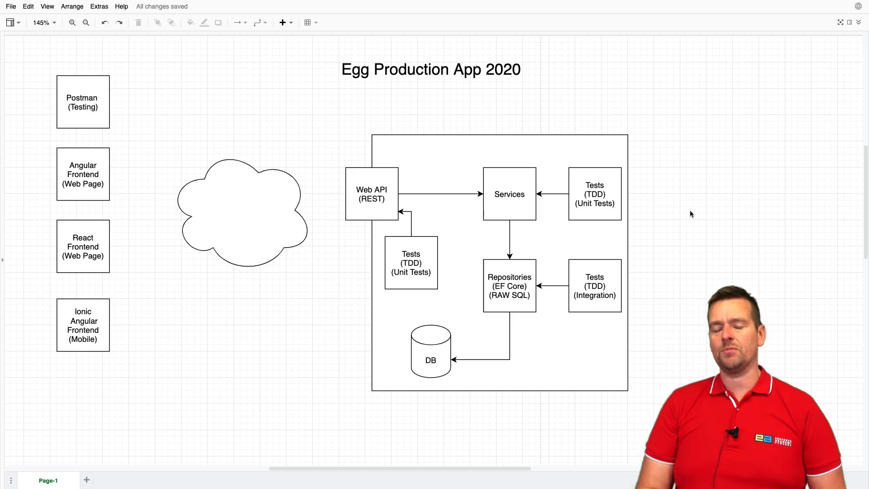
left_click(84, 174)
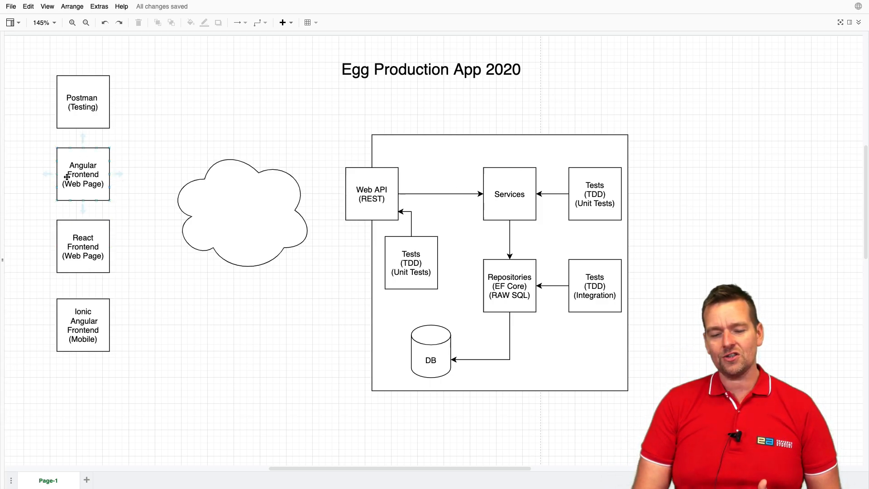
left_click(147, 151)
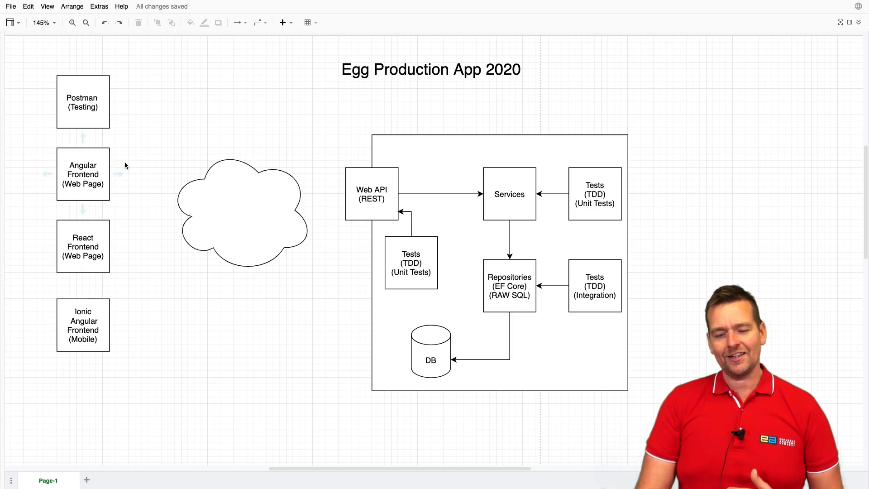
left_click(242, 210)
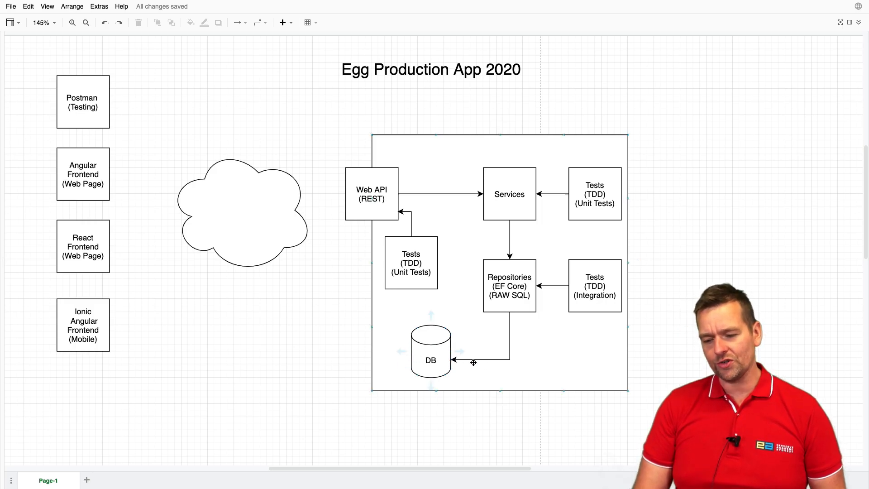
left_click(83, 174)
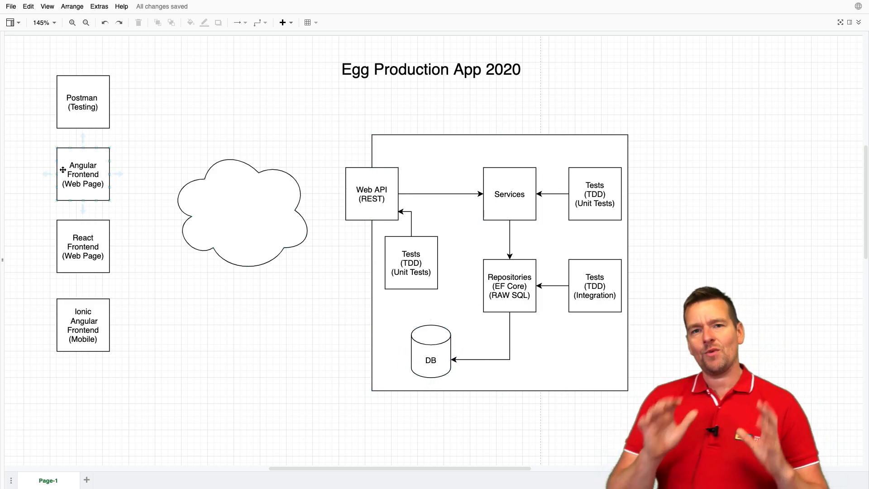
left_click(653, 218)
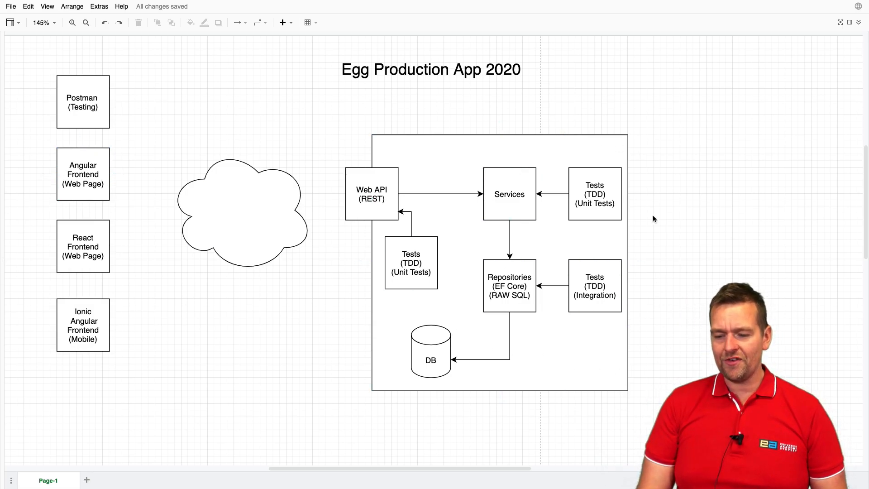
mouse_move(194, 411)
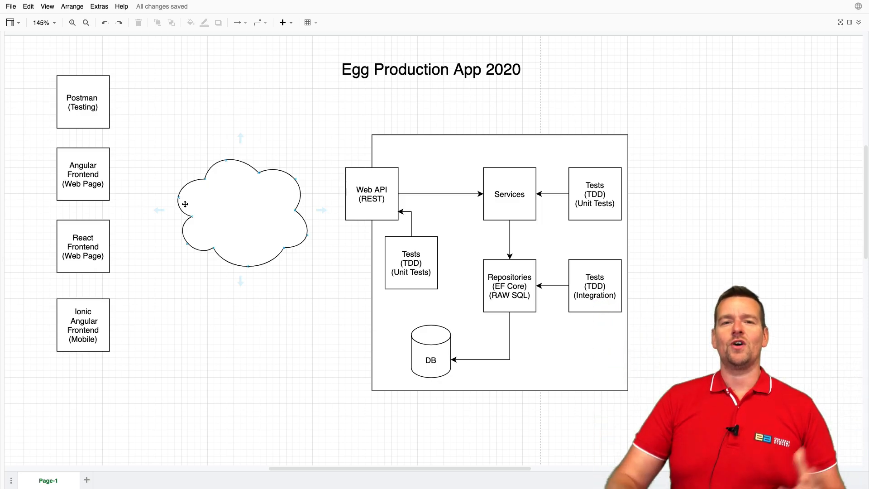
left_click(510, 285)
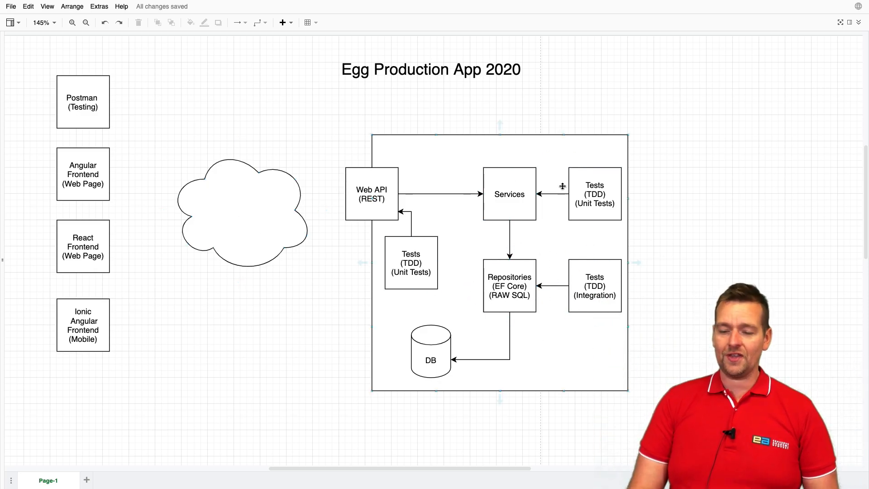
left_click(369, 194)
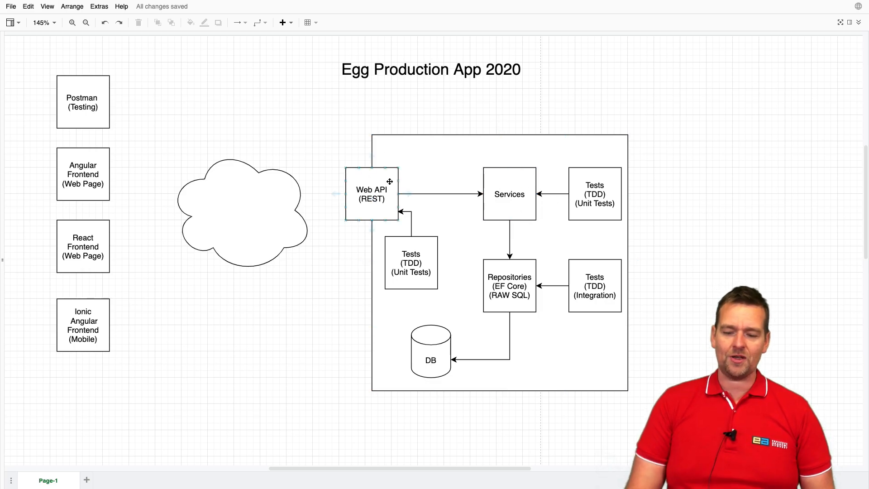
left_click(84, 174)
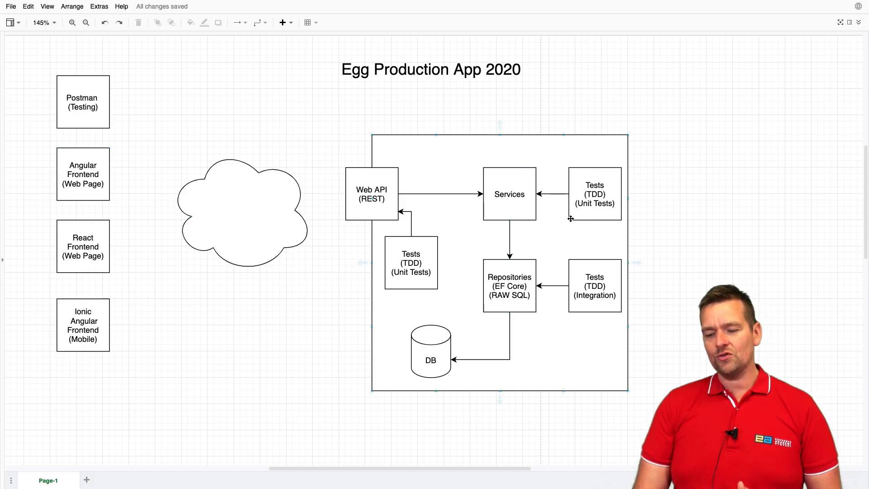
left_click(594, 194)
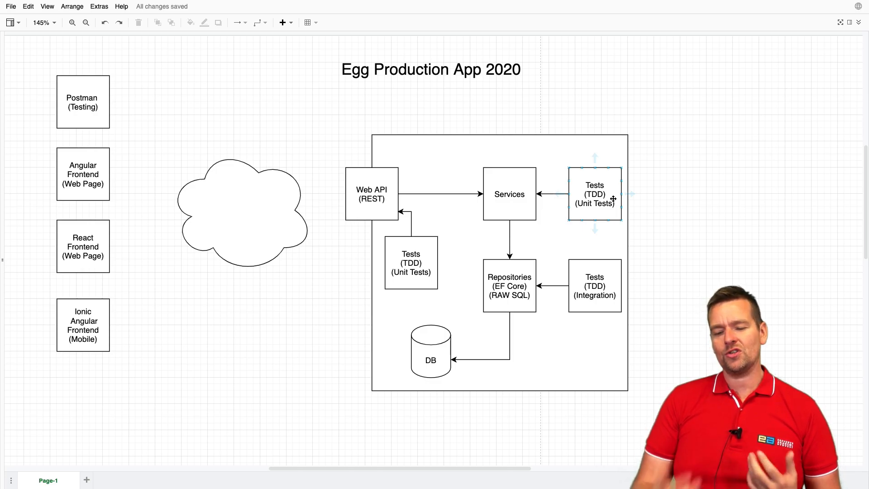
left_click(456, 123)
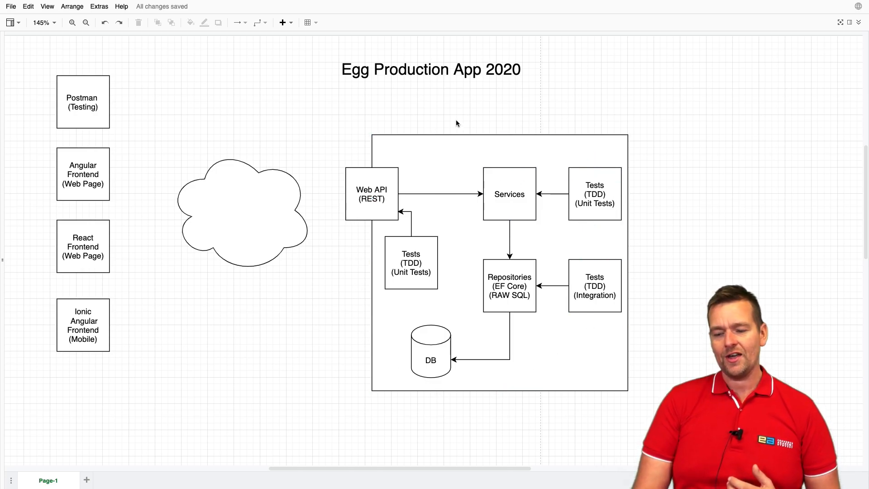
mouse_move(640, 203)
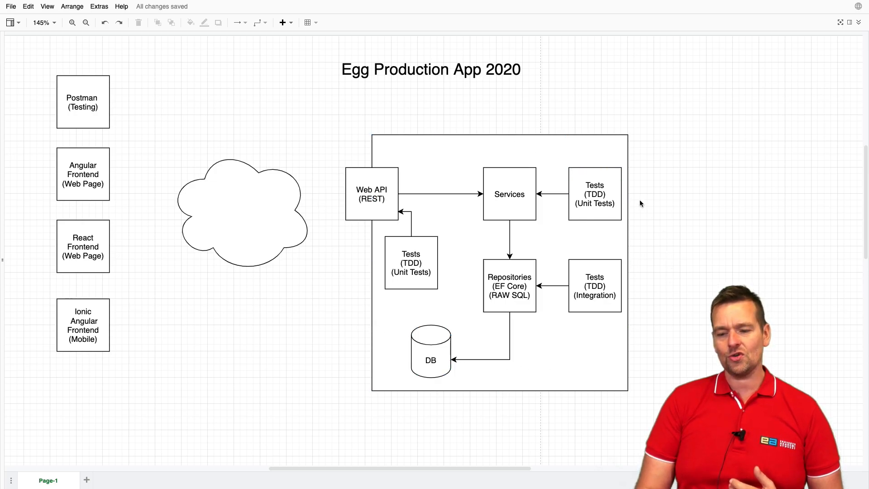